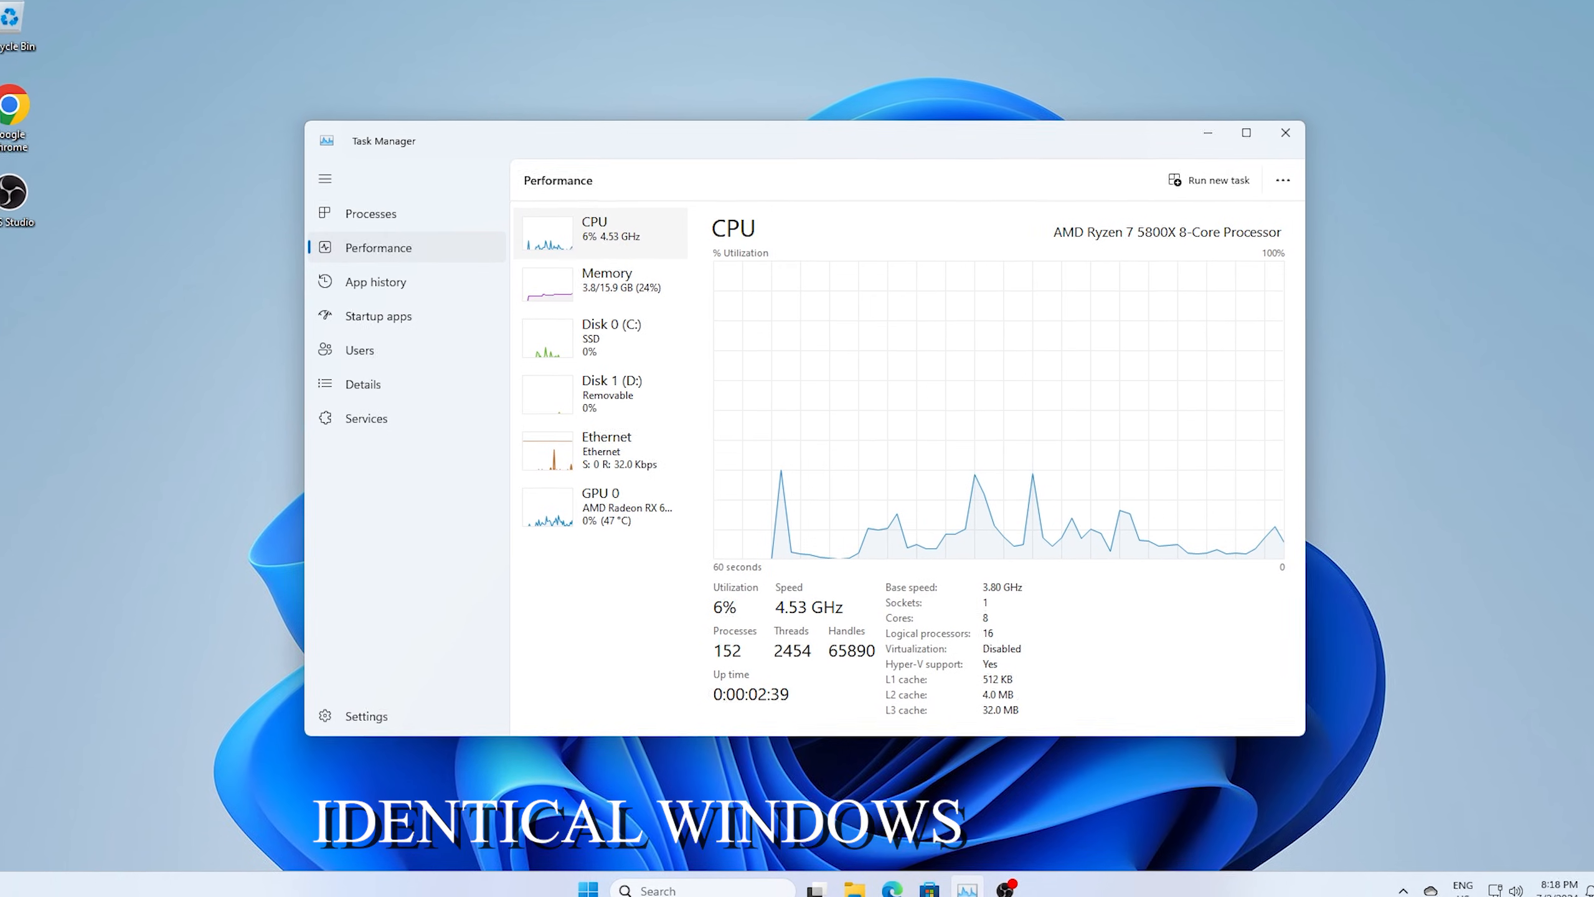
Show the Startup apps list, with only Chrome and the Realtek audio service enabled
click(378, 317)
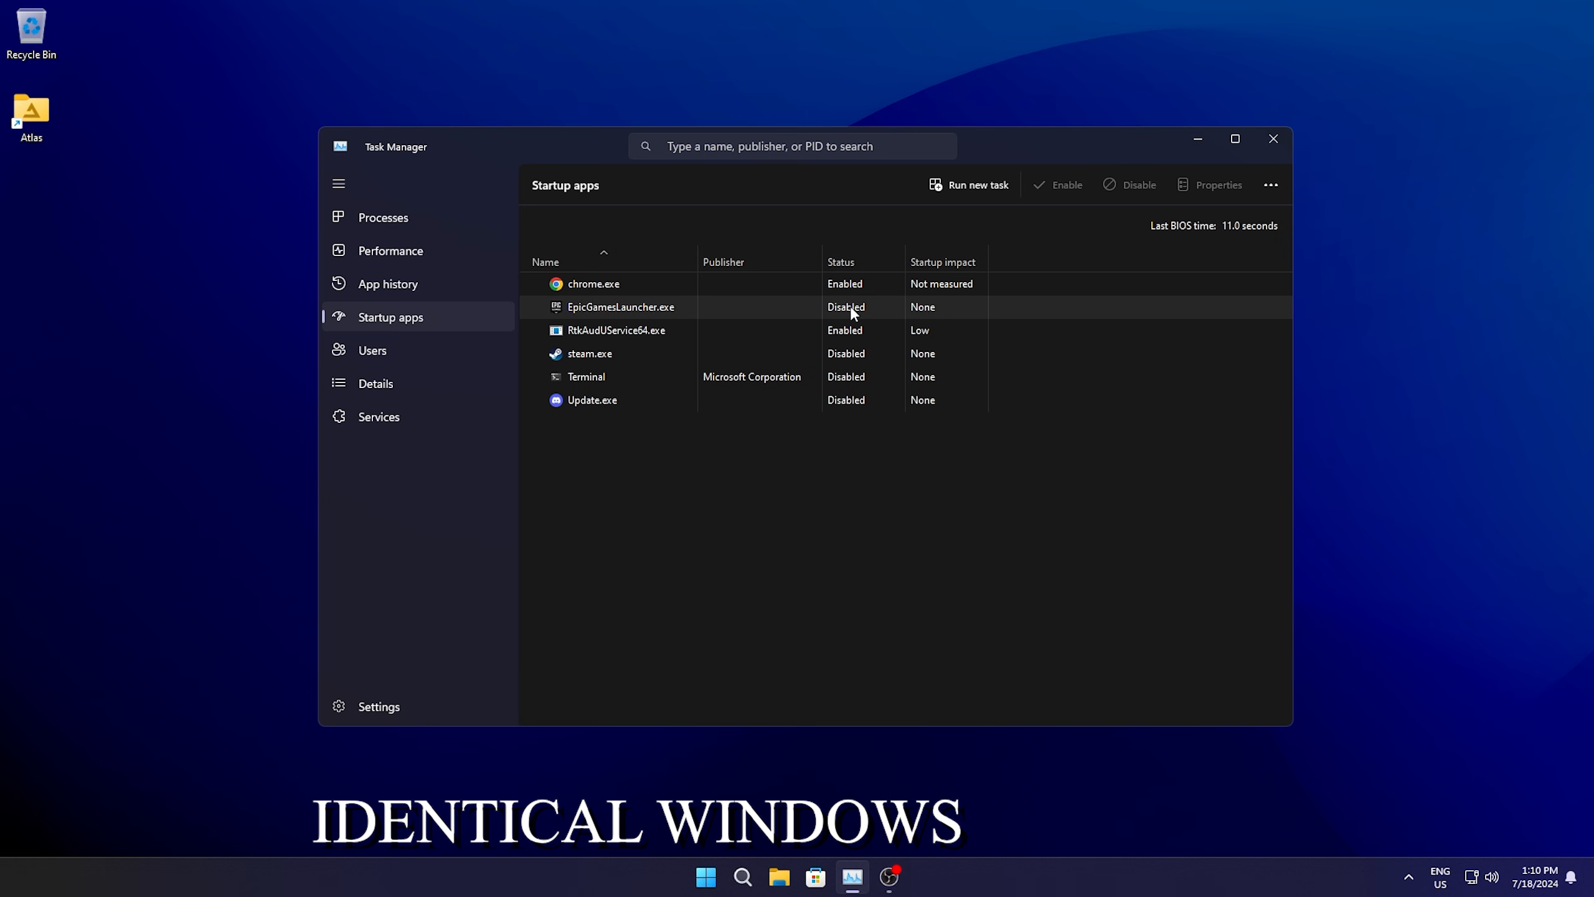